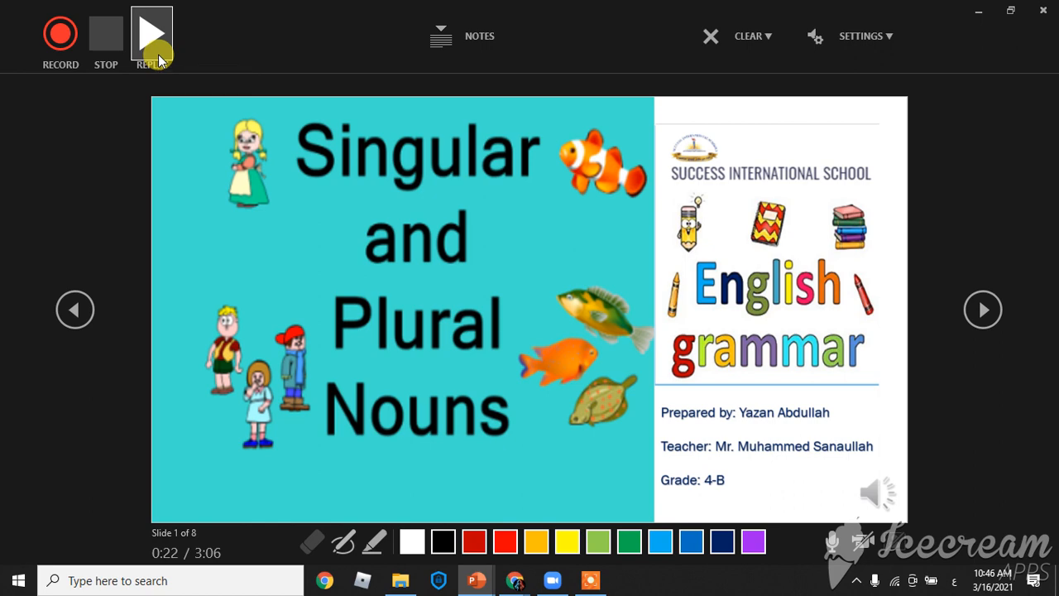
Replay the recorded narration and pointer marks from the Singular and Plural Nouns title slide
{"action": "left_click", "coordinate": [152, 33]}
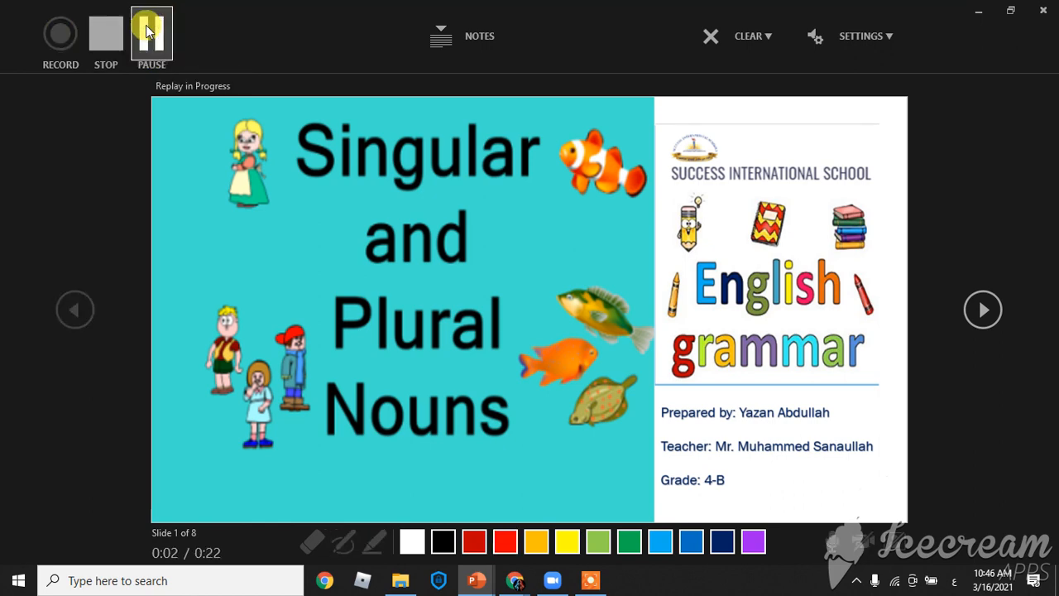
{"action": "left_click", "coordinate": [151, 35]}
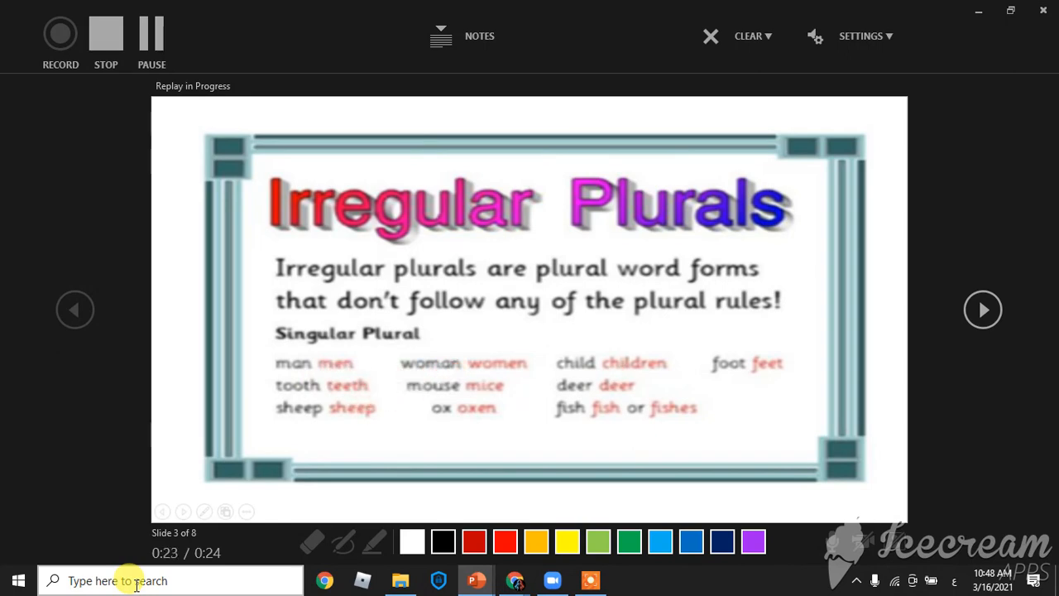
Play the Irregular Plurals slide's narration, then advance to slide 4 on f/fe endings
{"action": "left_click", "coordinate": [982, 309]}
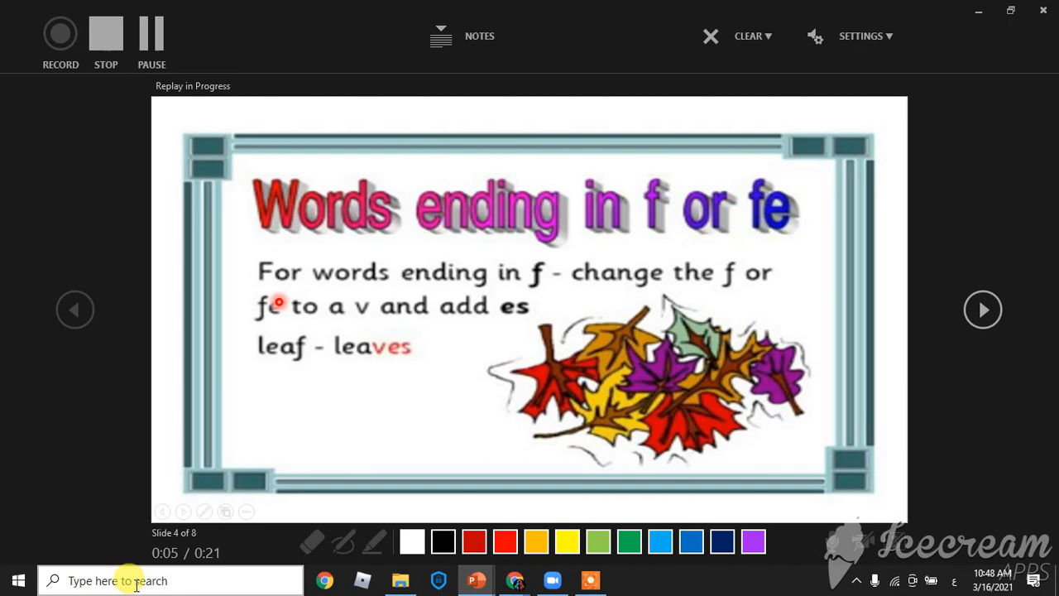
{"action": "mouse_move", "coordinate": [435, 282]}
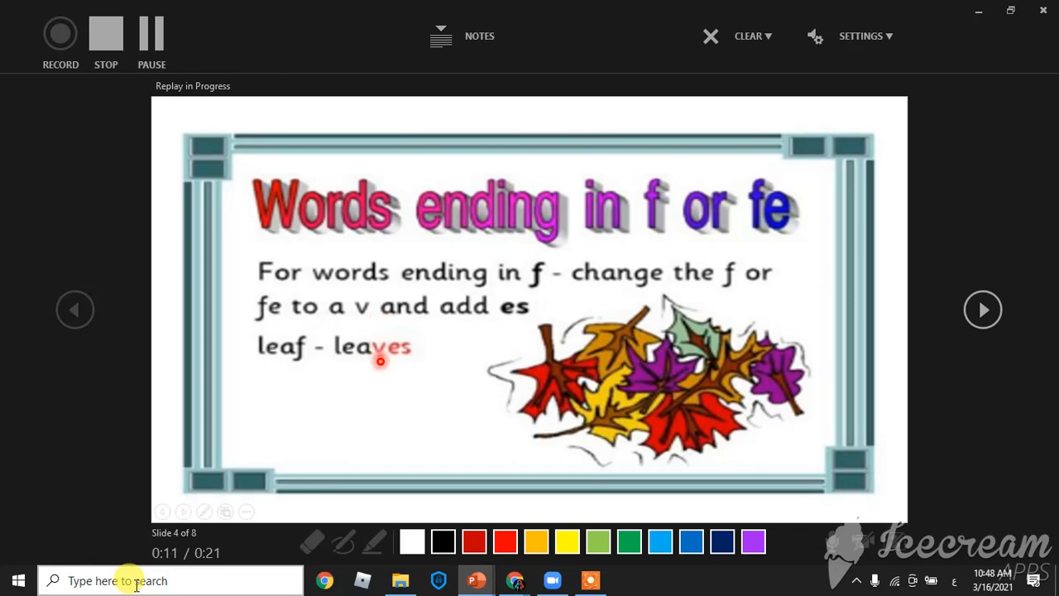
{"action": "mouse_move", "coordinate": [515, 315]}
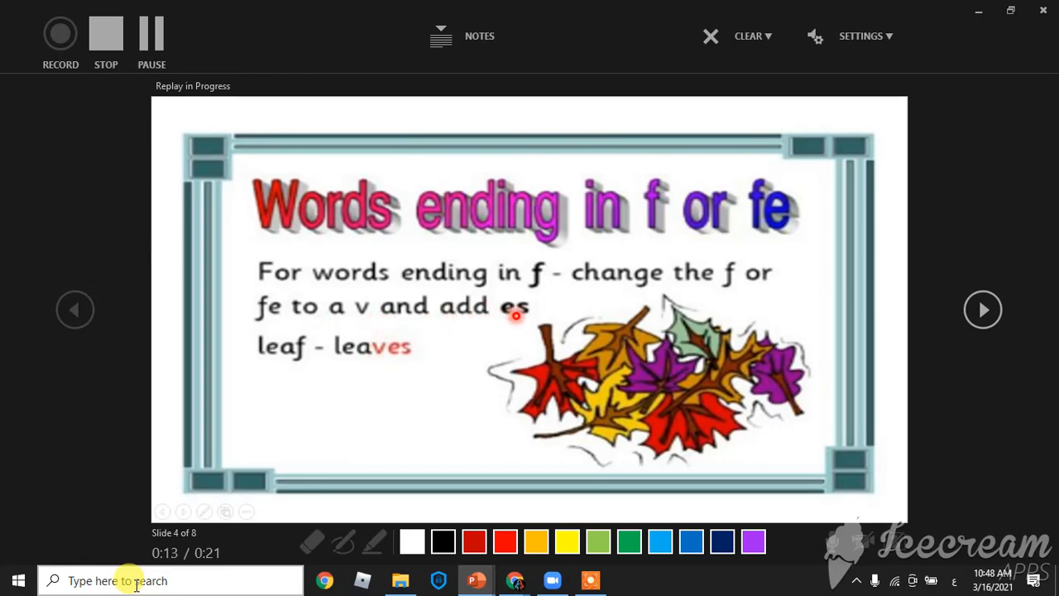
{"action": "mouse_move", "coordinate": [387, 358]}
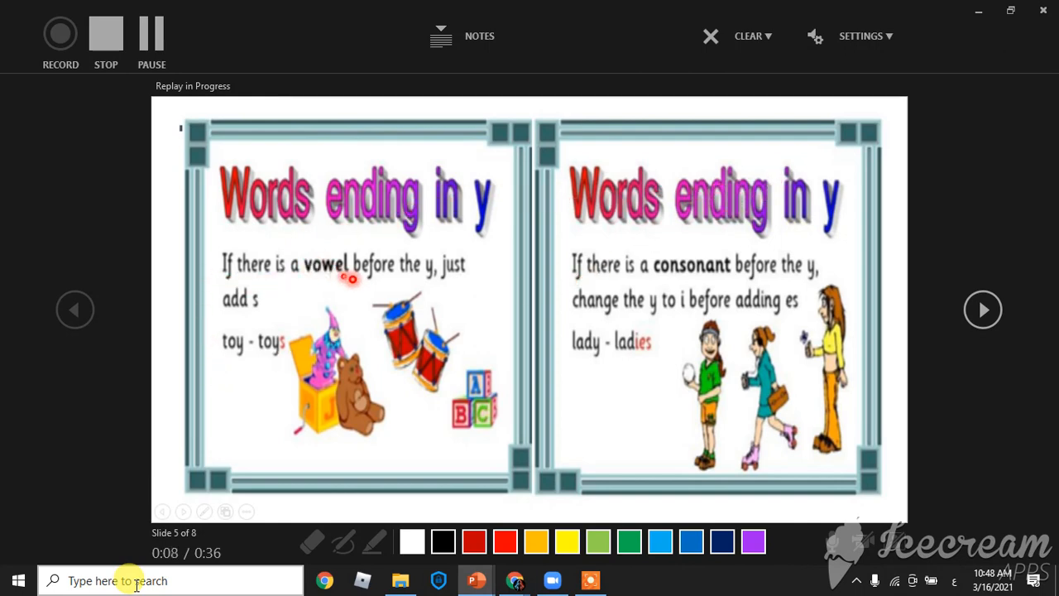
{"action": "mouse_move", "coordinate": [445, 276]}
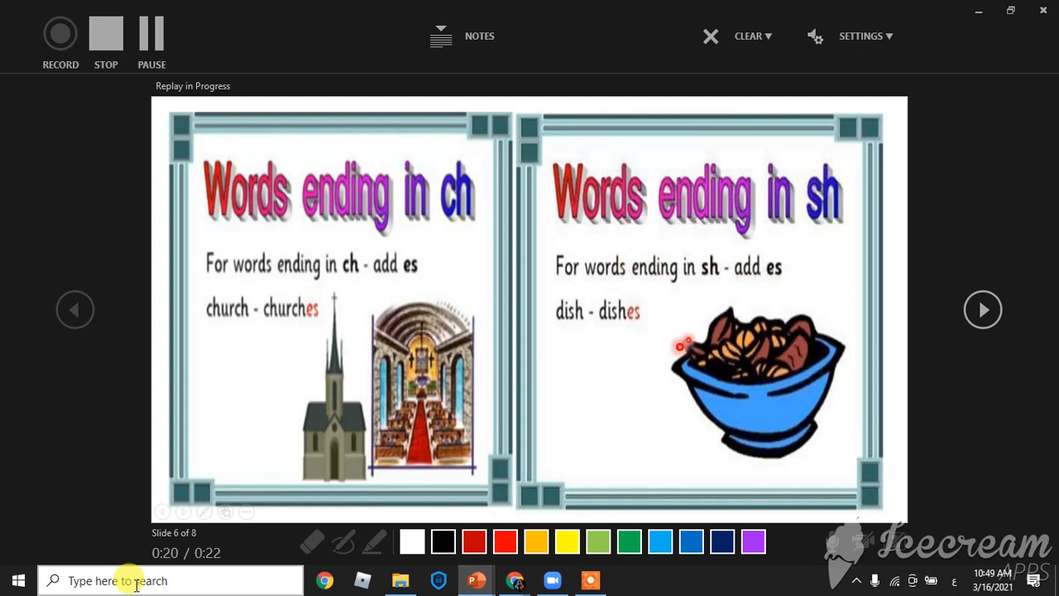
Finish the ch/sh endings slide and advance to slide 7, Words ending in x
{"action": "left_click", "coordinate": [983, 309]}
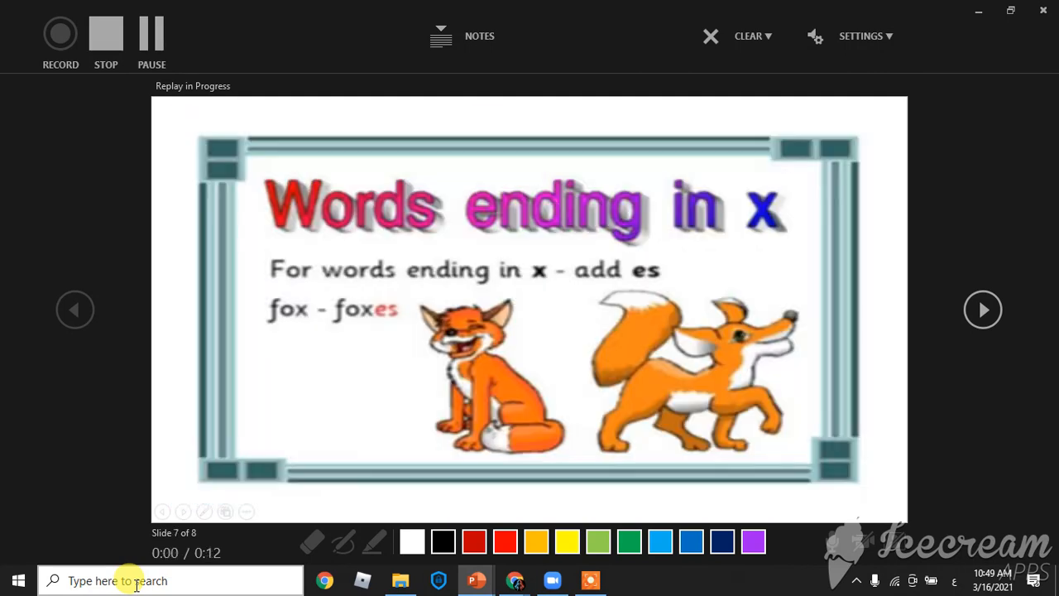